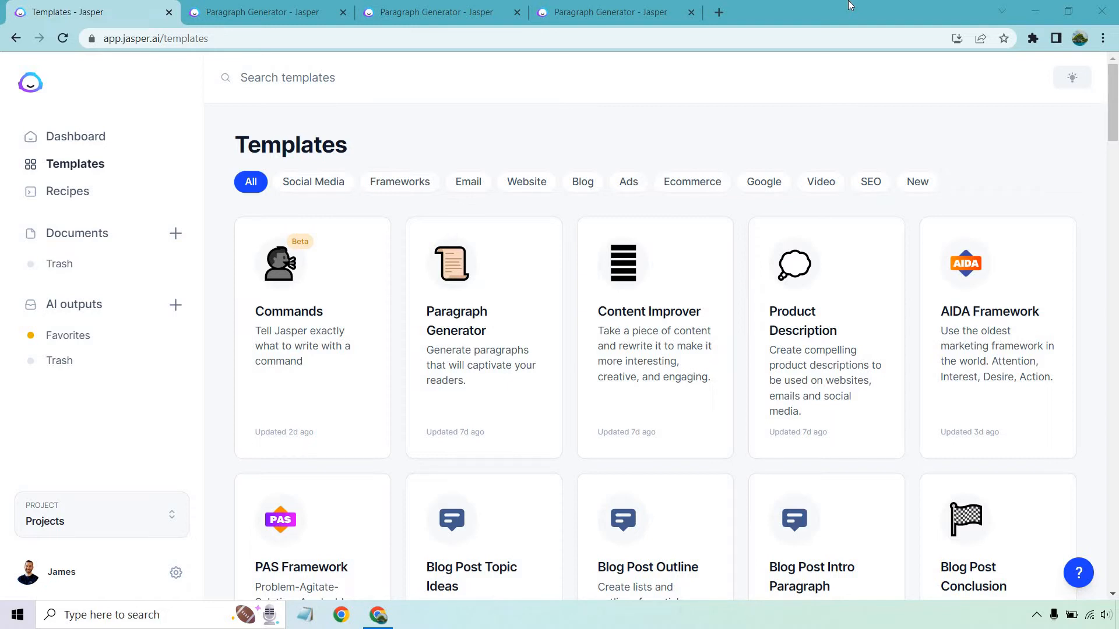
mouse_move(172, 162)
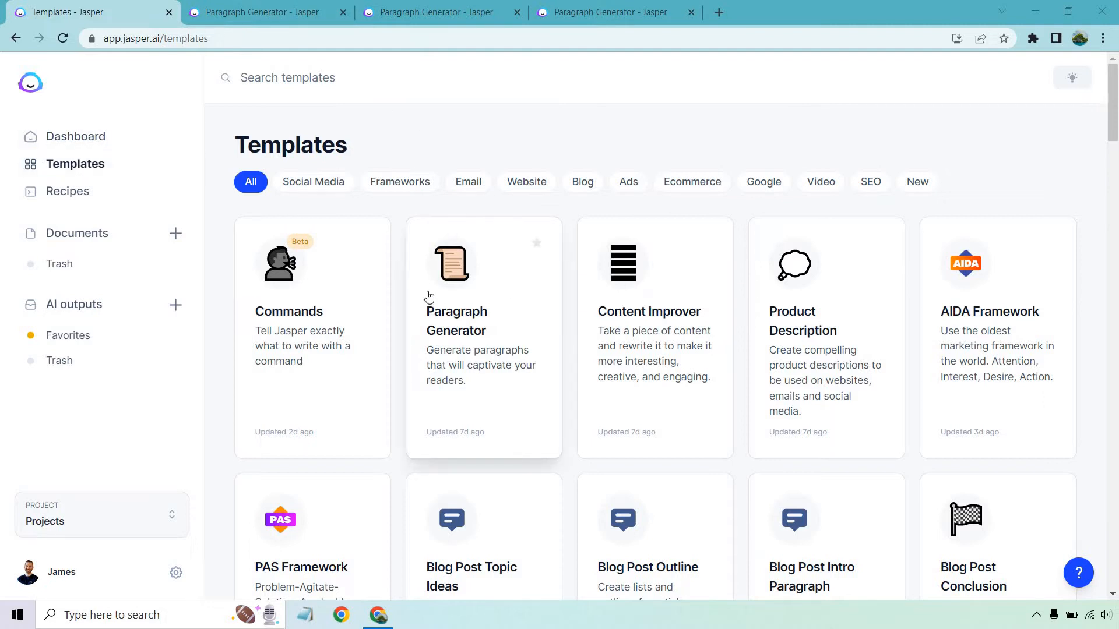
On the product-launch Paragraph Generator tab, change the tone of voice from Witty to Professional
click(264, 12)
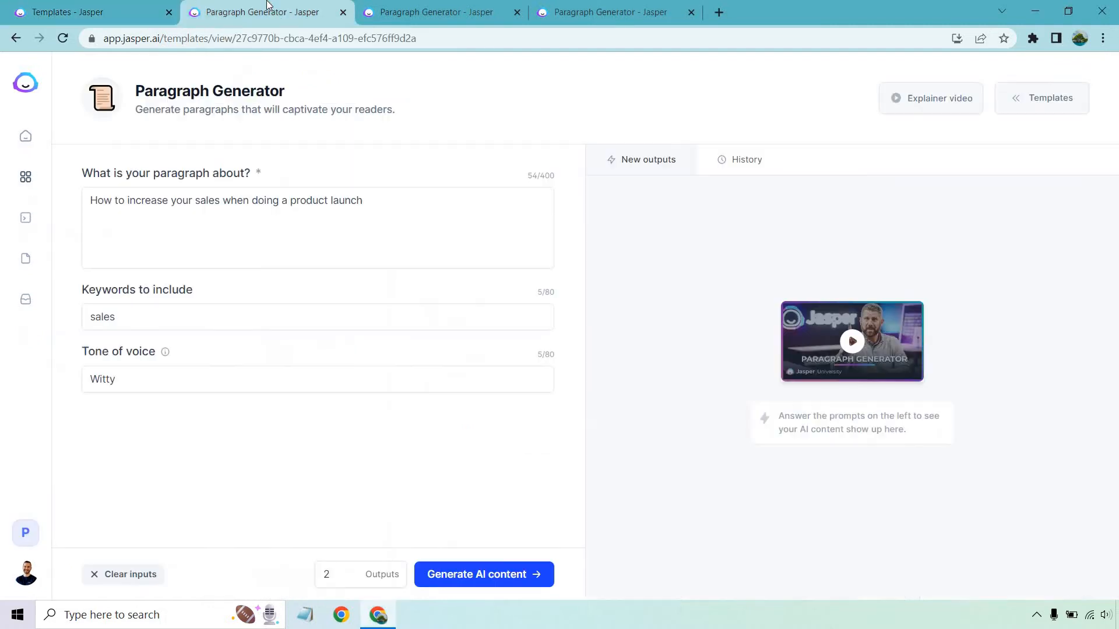
mouse_move(459, 94)
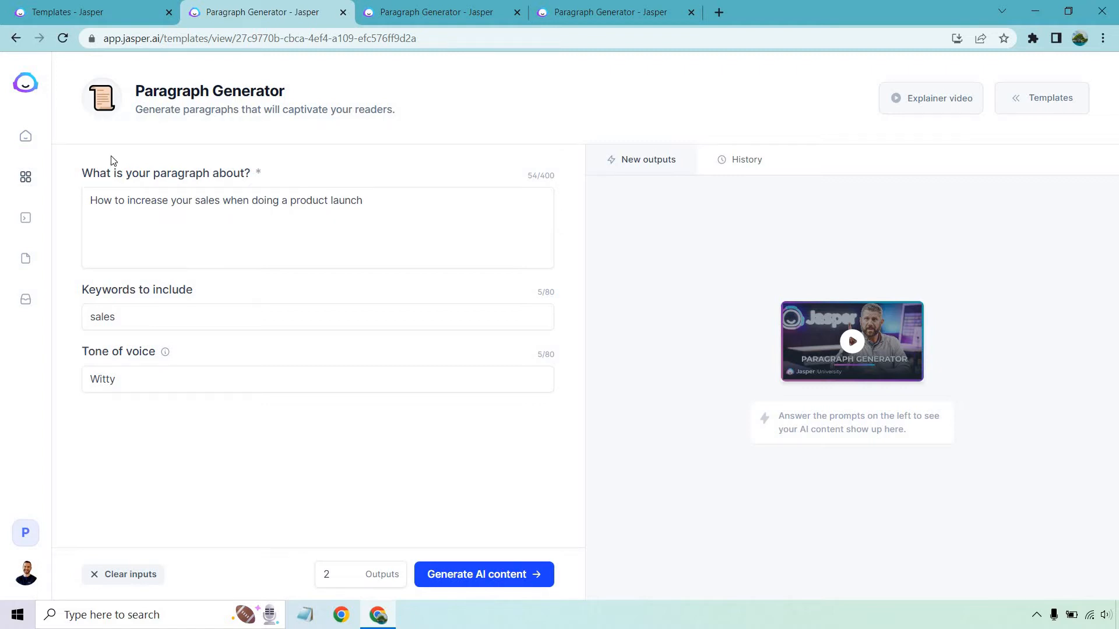
mouse_move(163, 307)
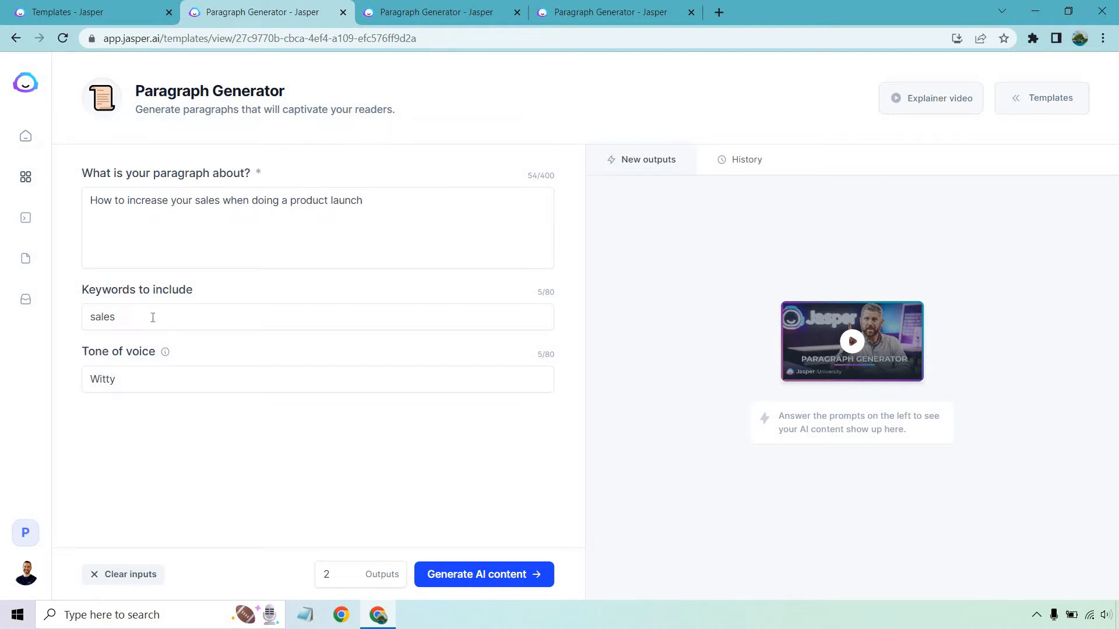
click(316, 378)
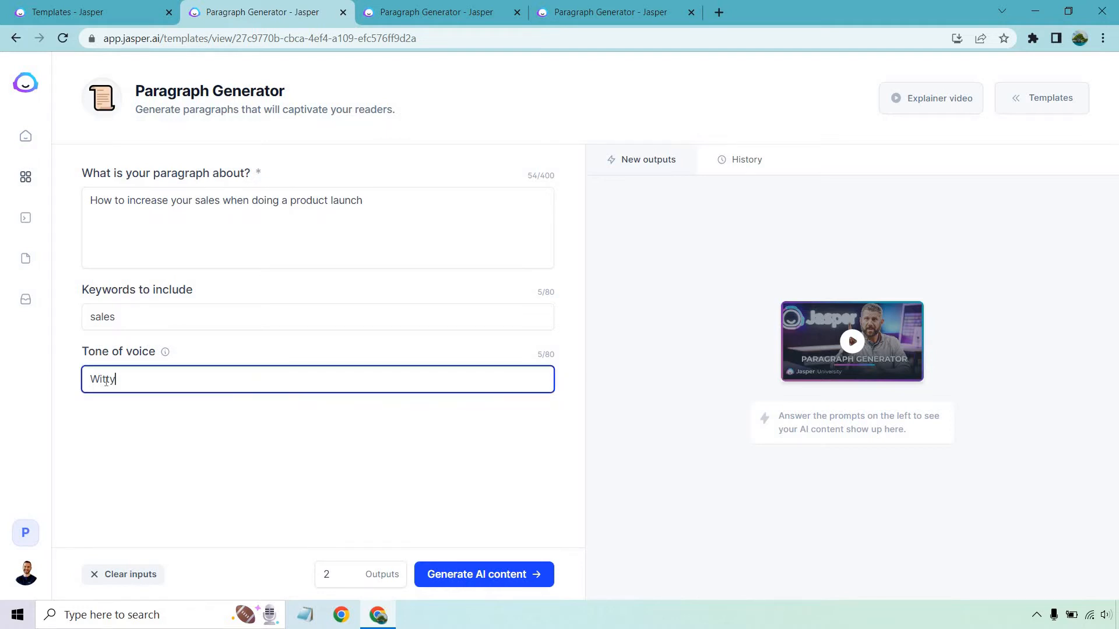
text(P)
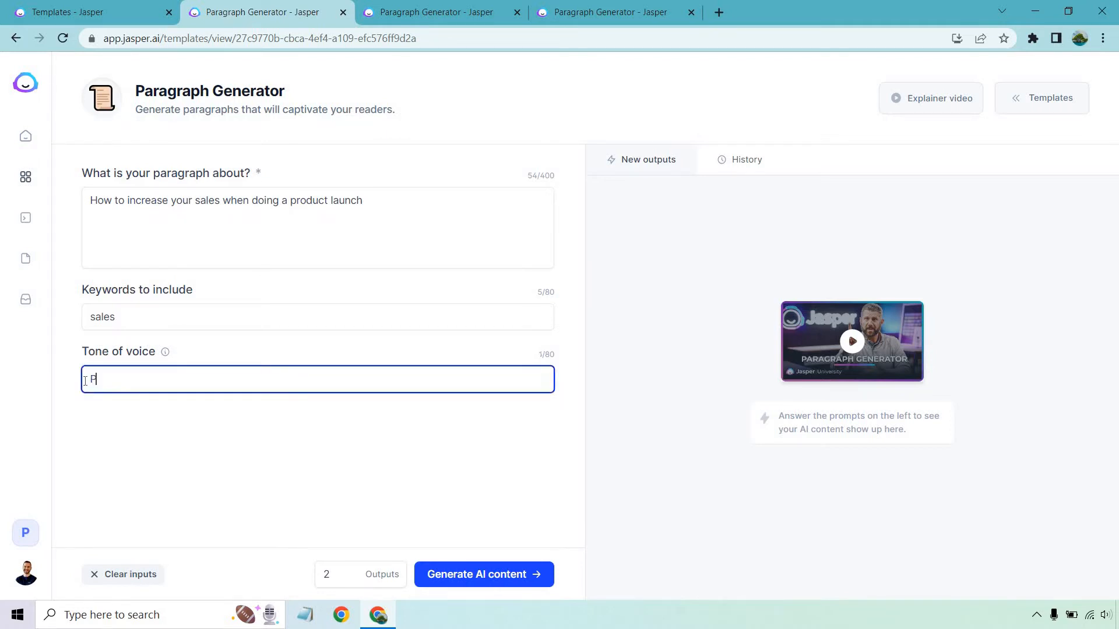
text(Professional)
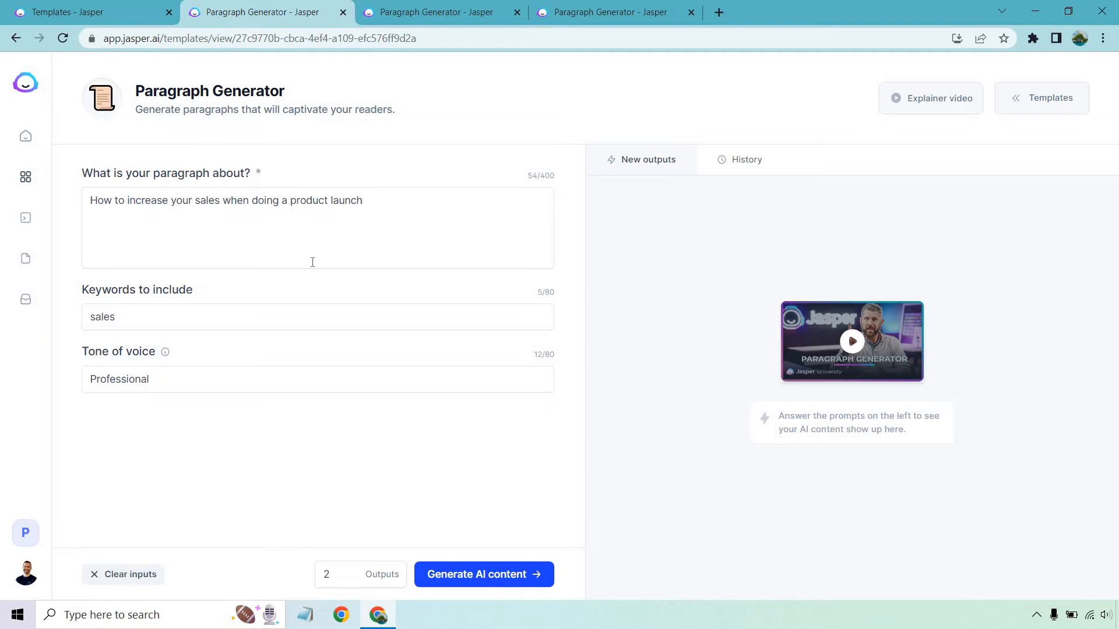
mouse_move(434, 207)
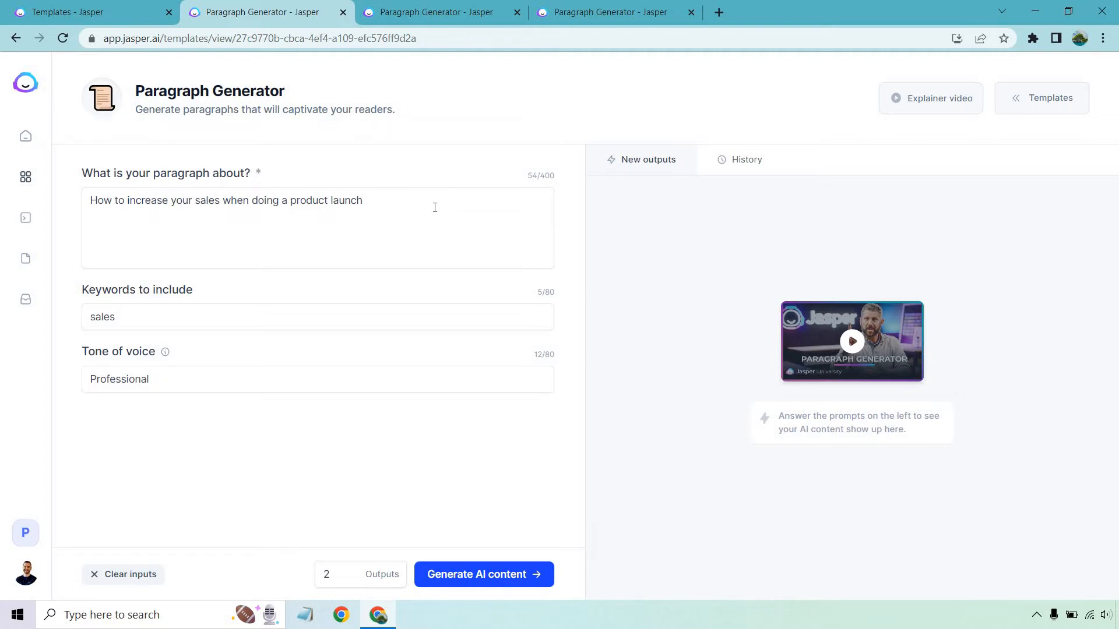
Generate the product-launch sales paragraphs, then select the topic text and deselect it
click(483, 574)
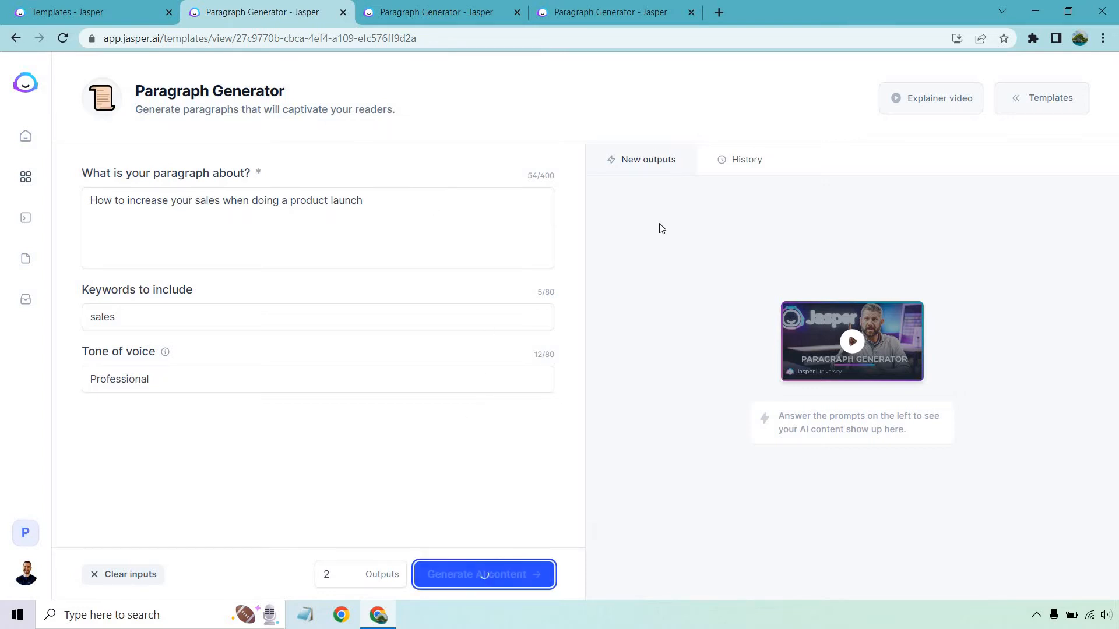
click(483, 575)
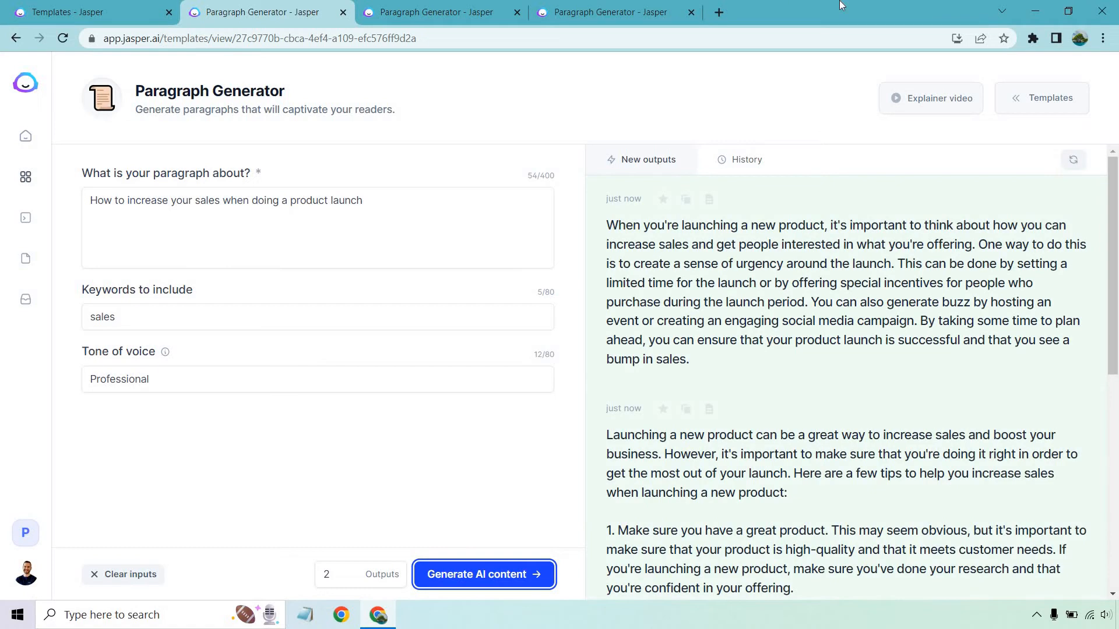
mouse_move(715, 45)
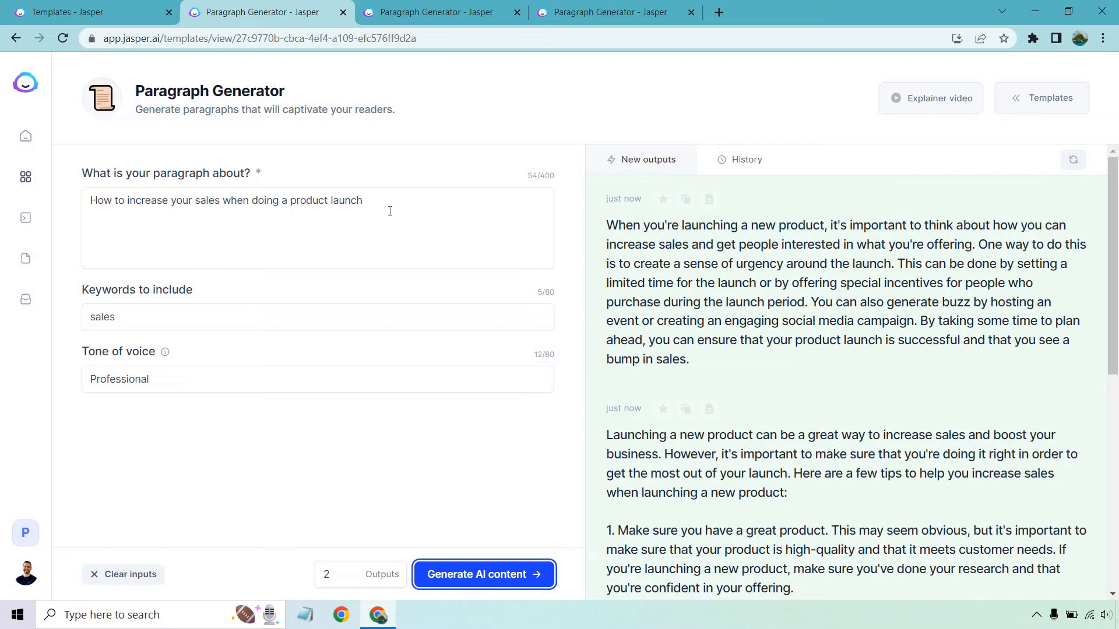
triple_click(225, 200)
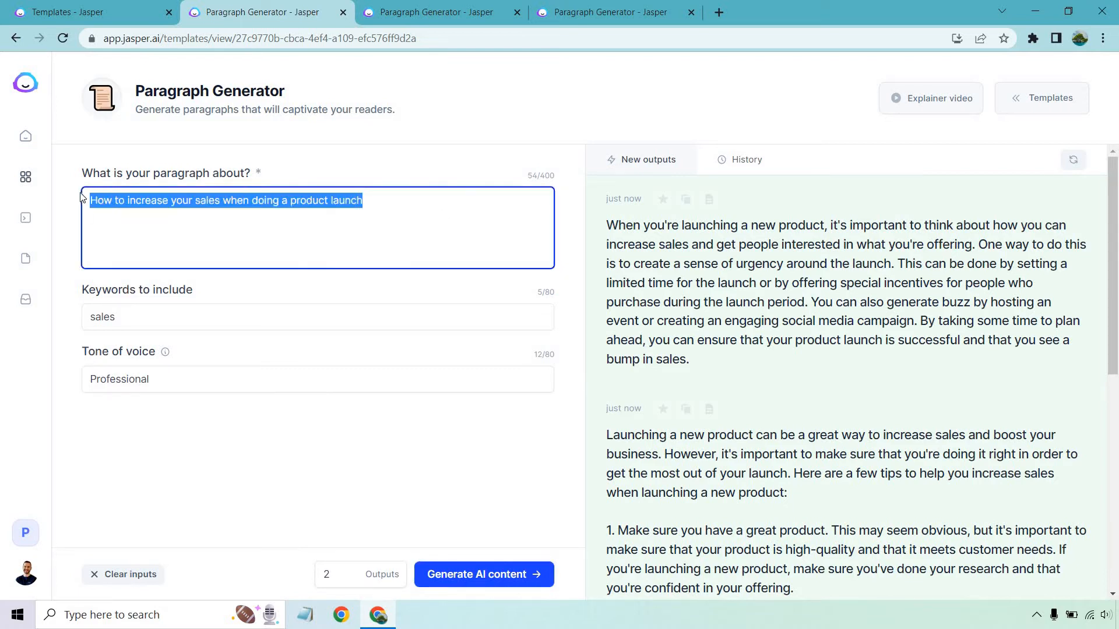
click(388, 164)
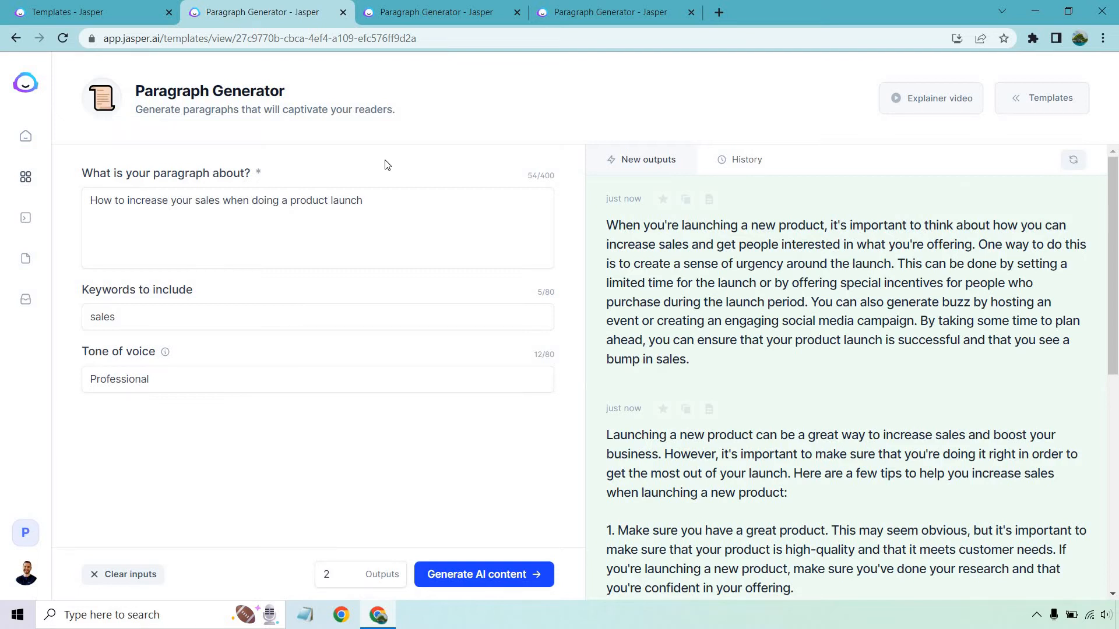
mouse_move(570, 238)
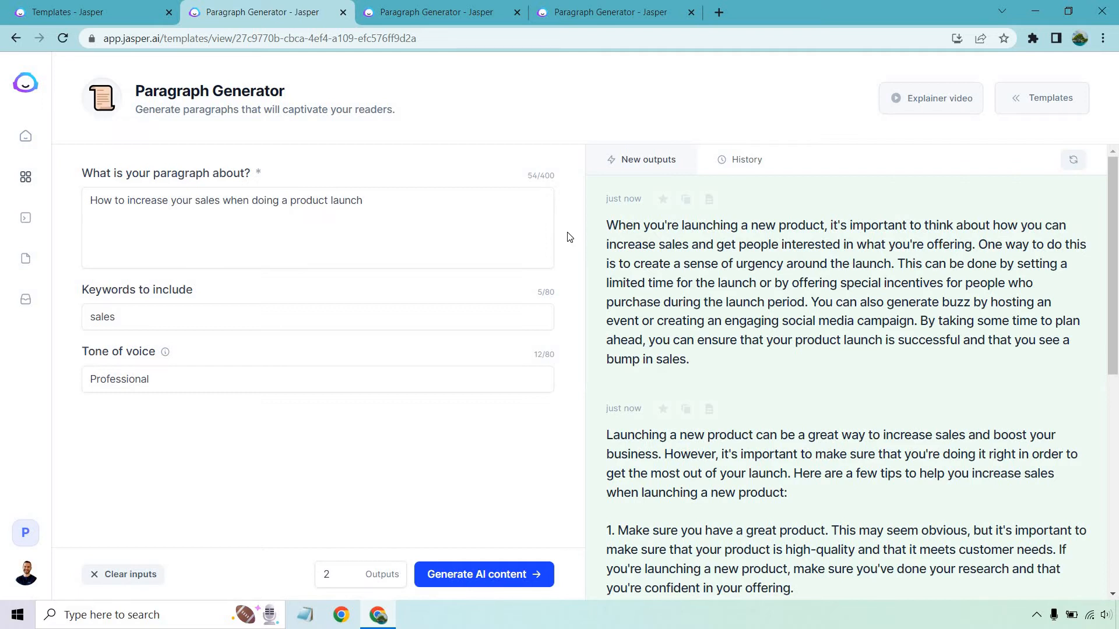
Scroll through the generated product-launch outputs in the New outputs panel
scroll(down, 3)
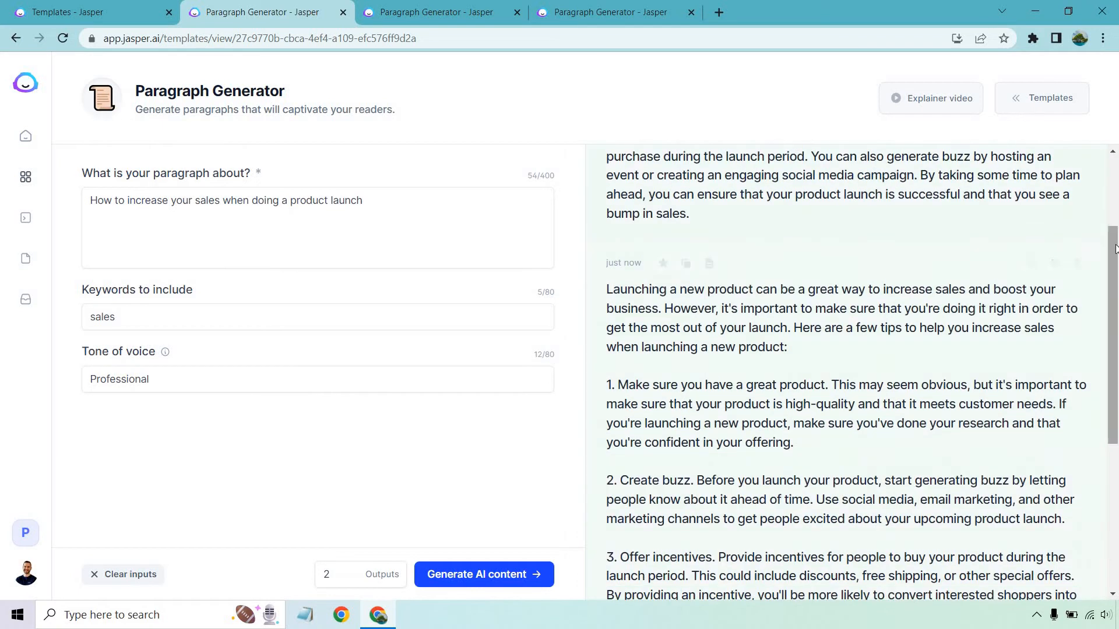
scroll(down, 3)
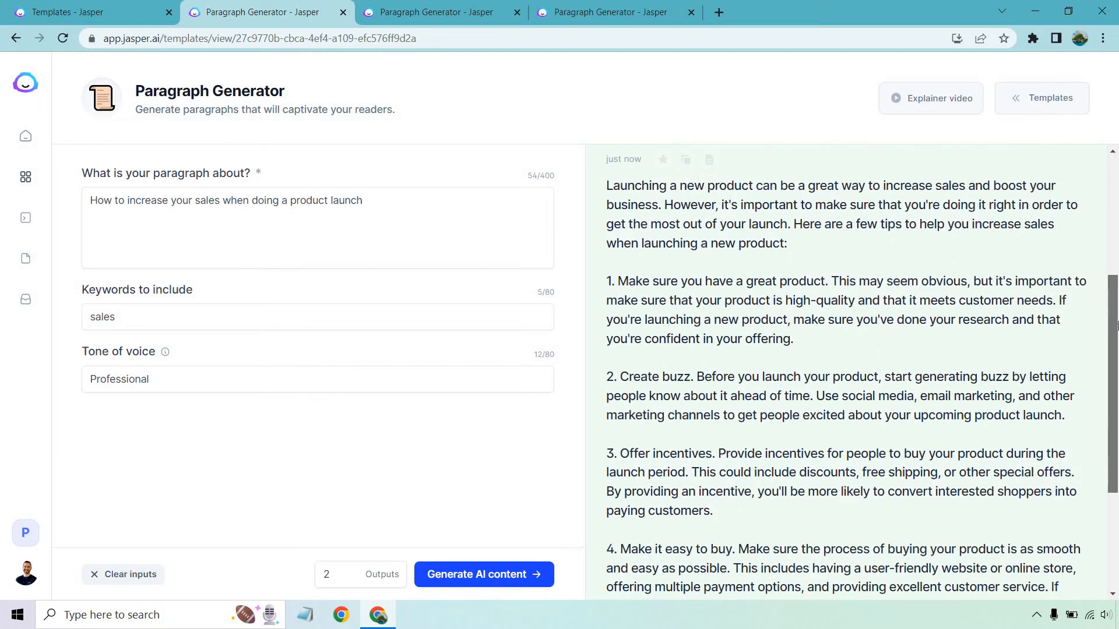
scroll(down, 3)
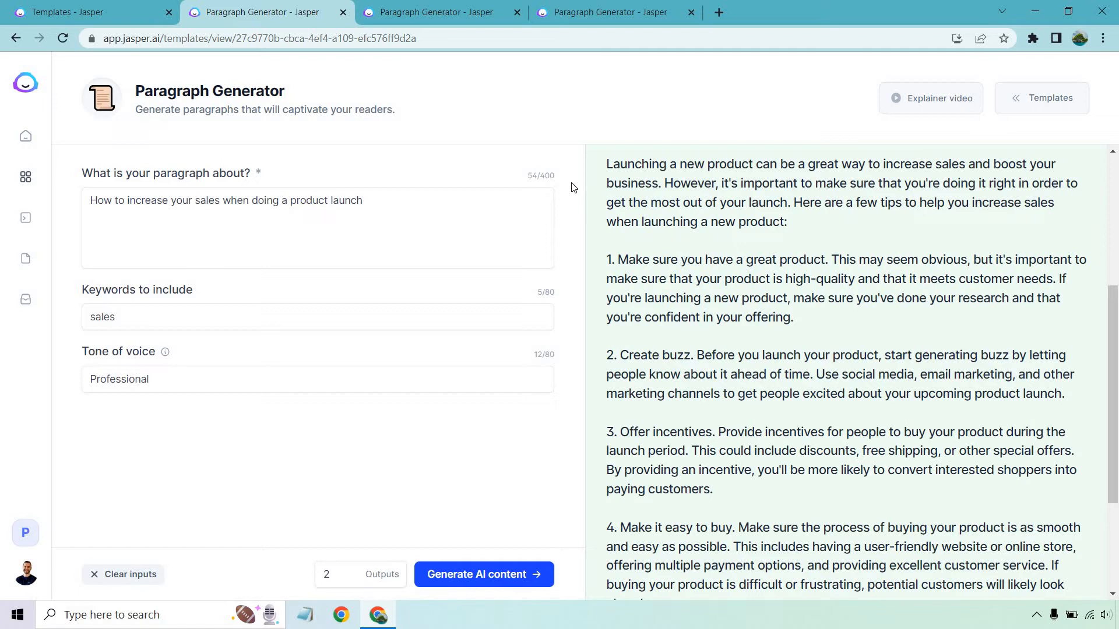
mouse_move(558, 286)
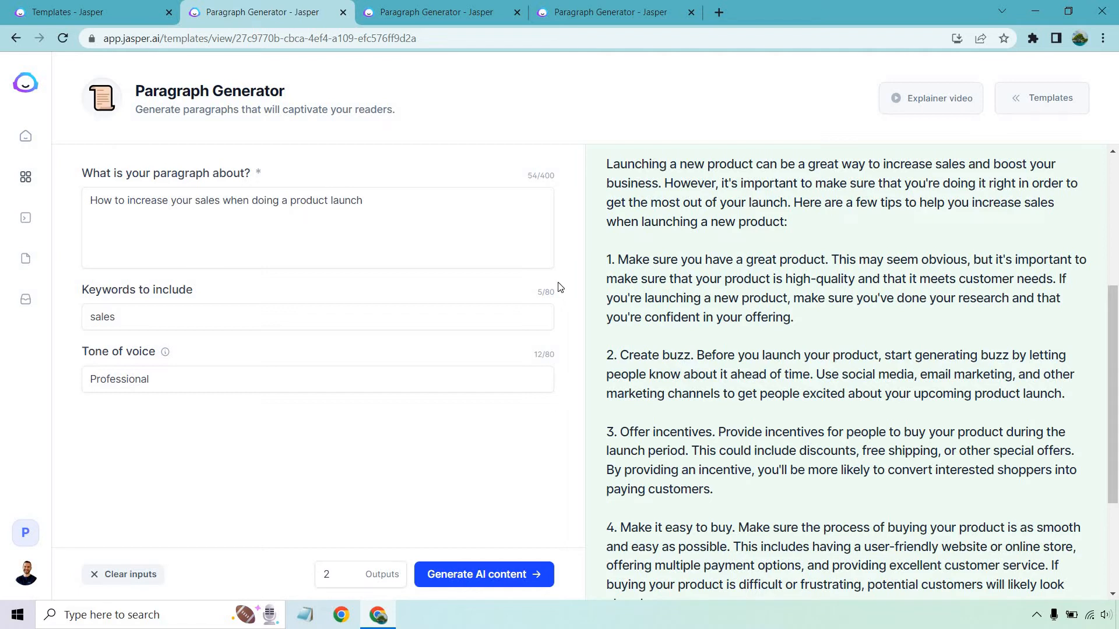
mouse_move(572, 367)
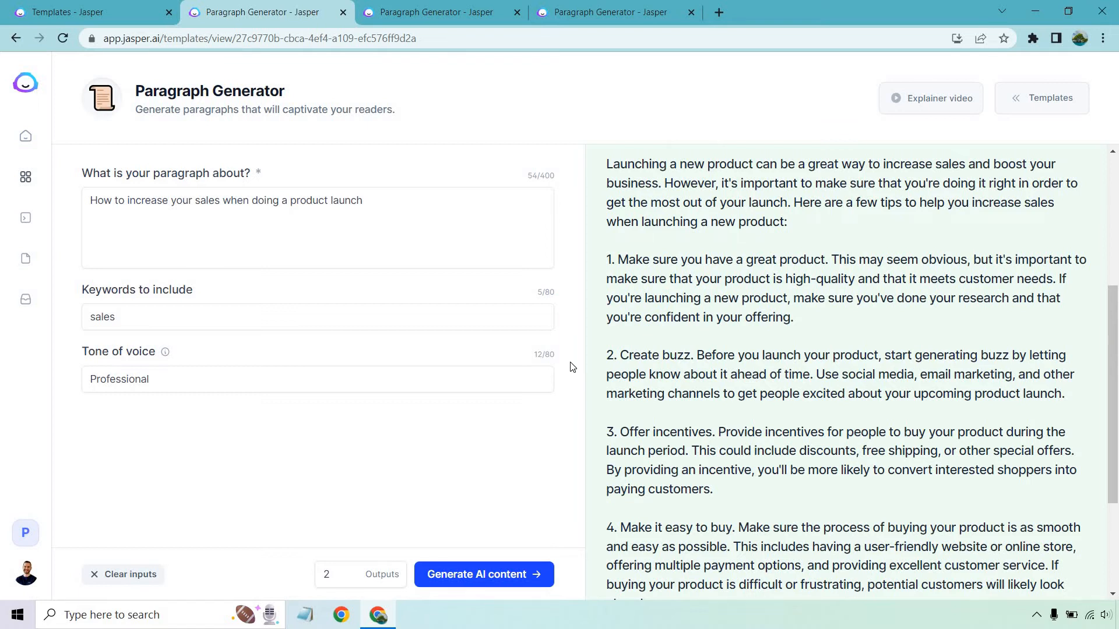
scroll(down, 3)
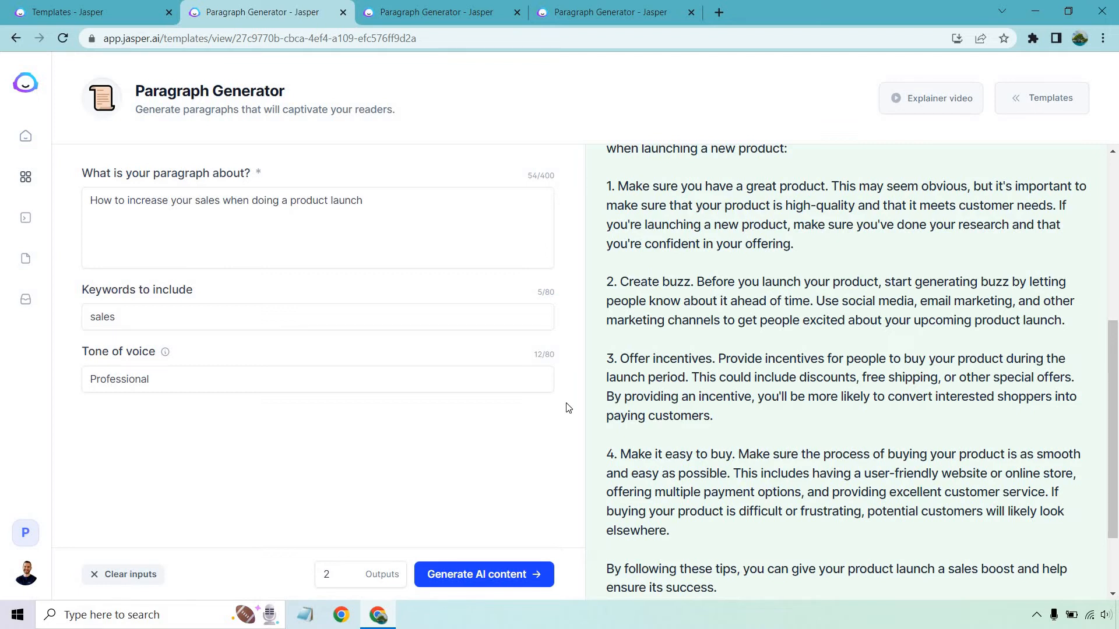
scroll(down, 3)
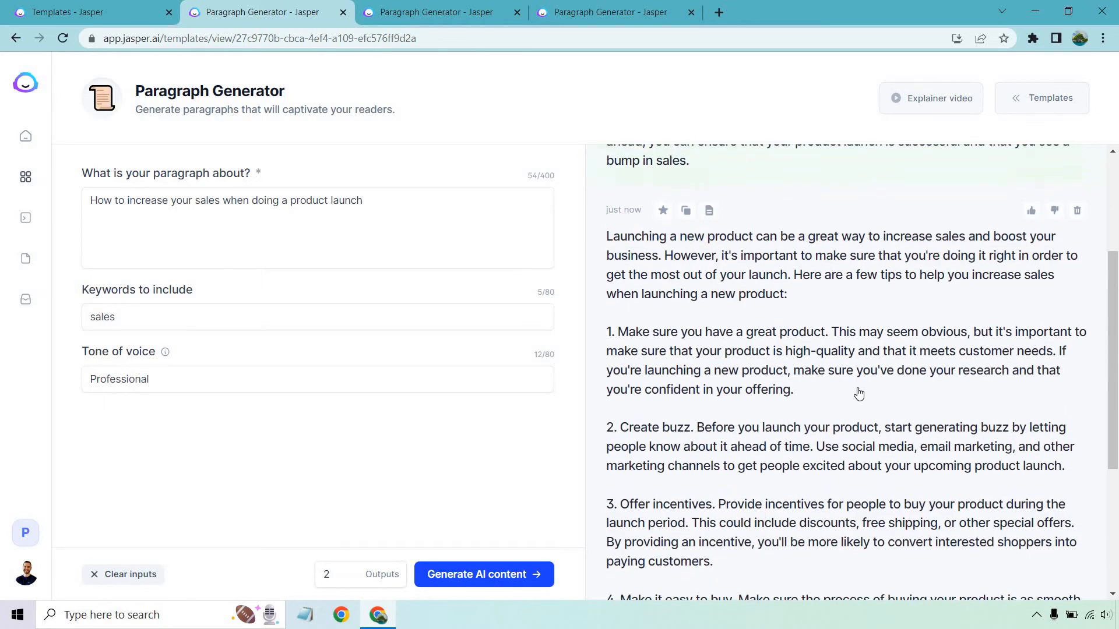
Regenerate the product-launch paragraphs and review the launch-urgency and four-tip outputs
click(483, 574)
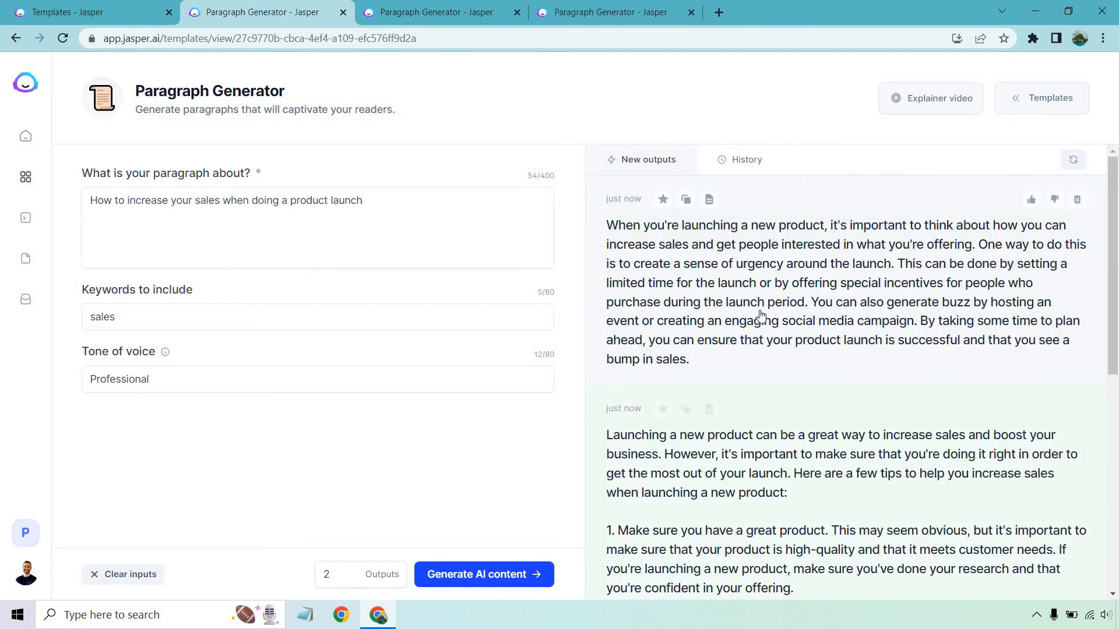
scroll(down, 3)
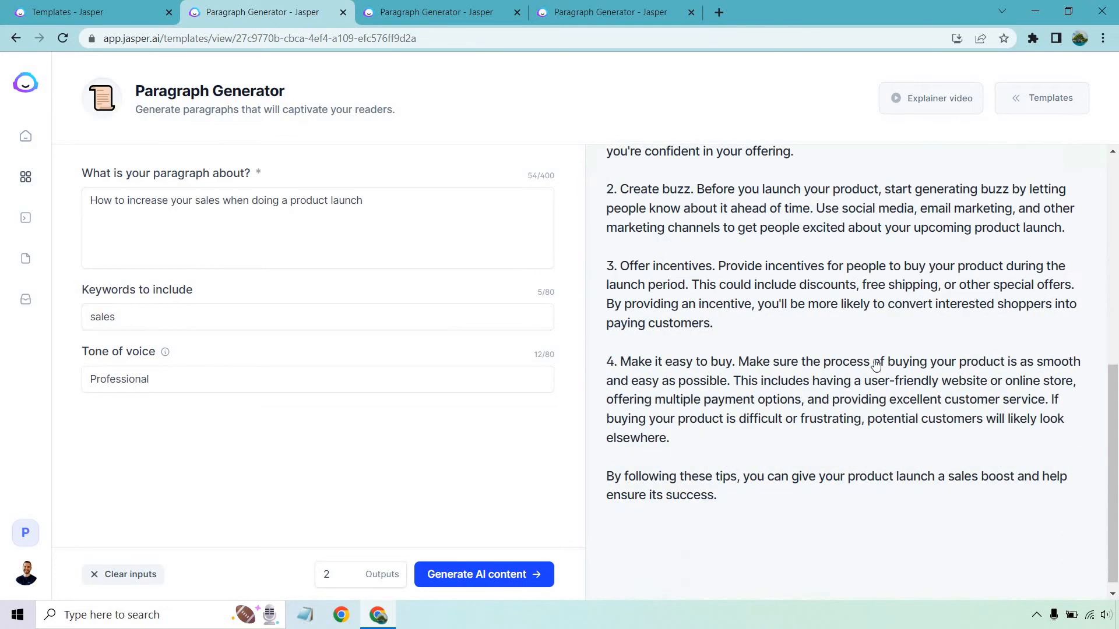
click(483, 573)
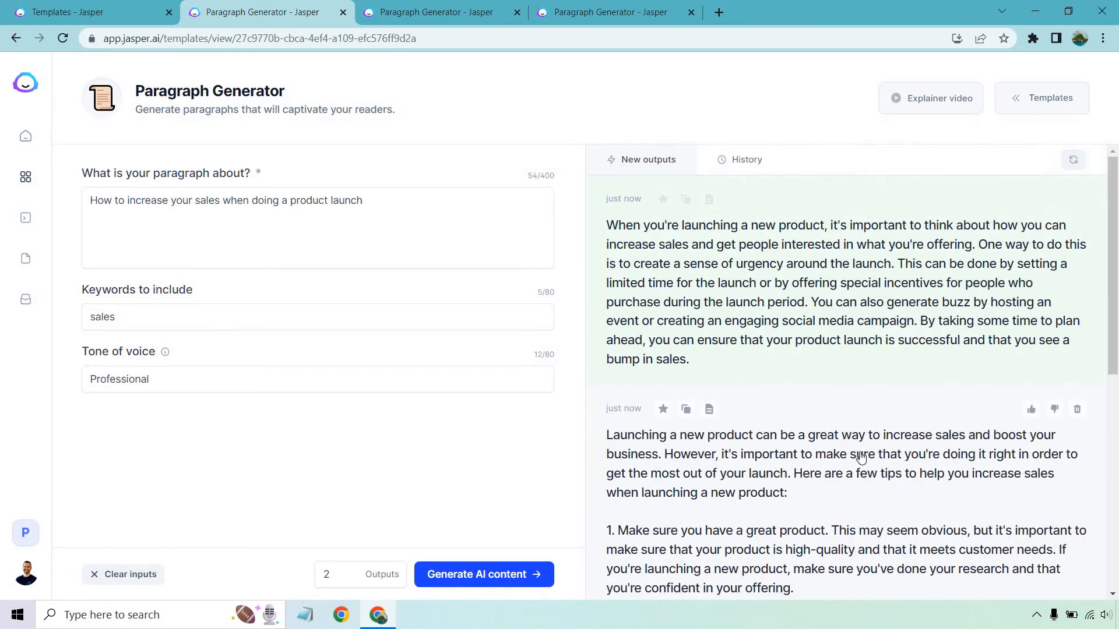
mouse_move(518, 464)
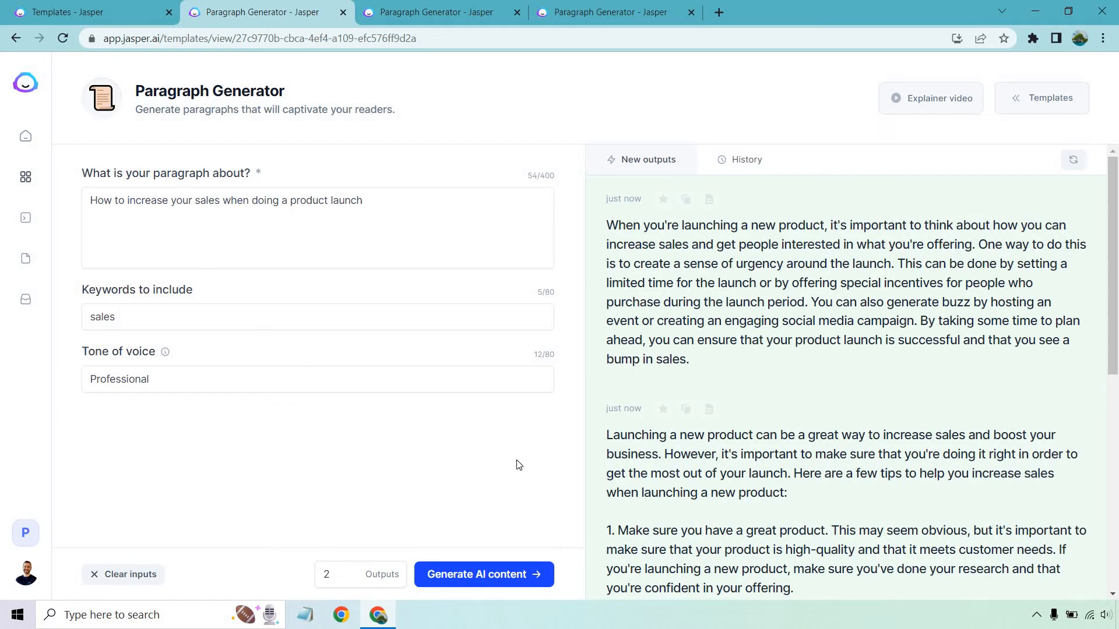
Start generating paragraphs for the 'are webinars dead' prompt on the third tab
click(435, 12)
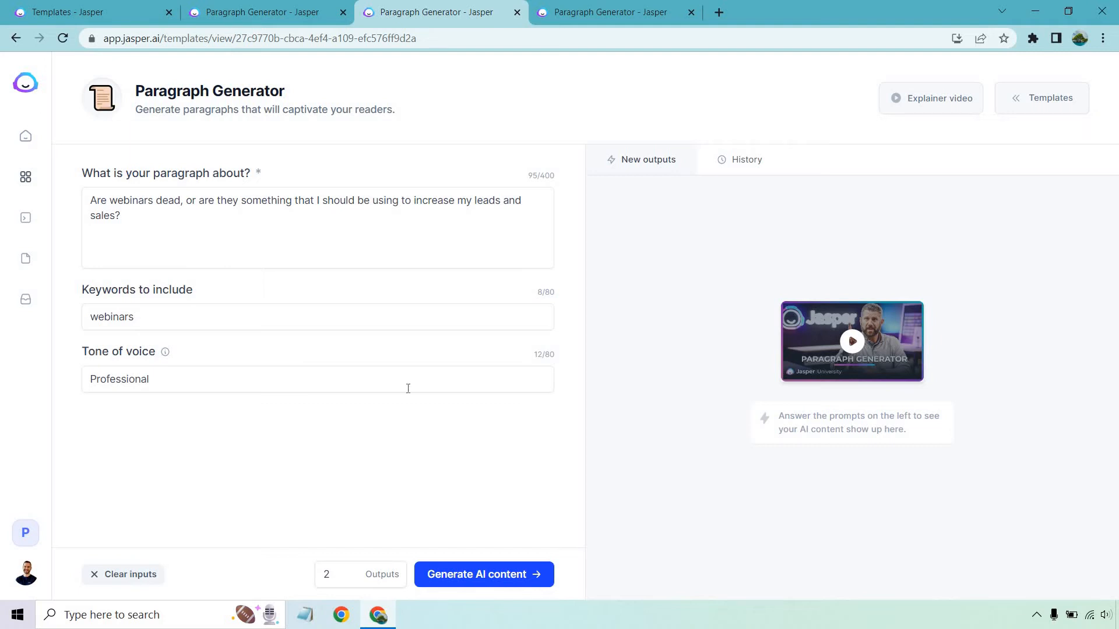
mouse_move(479, 507)
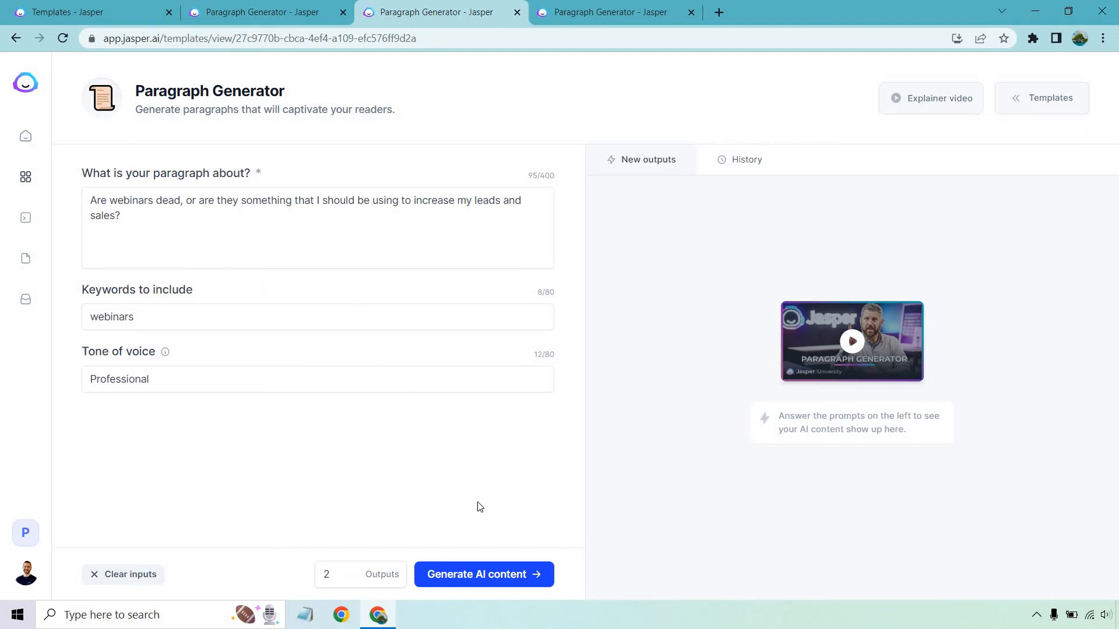
click(483, 574)
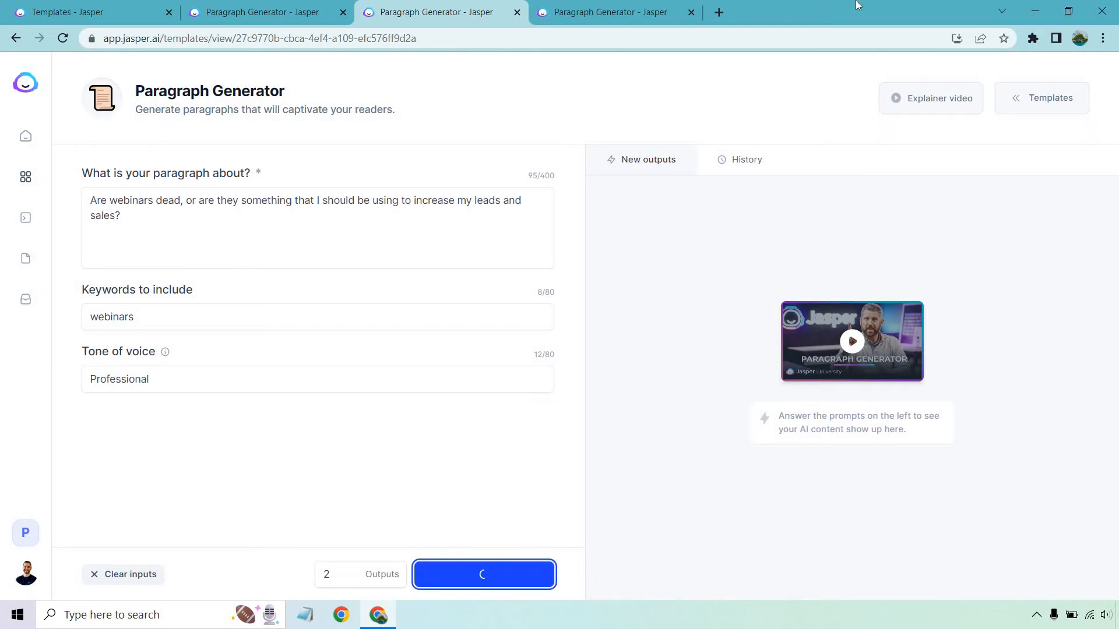
Generate and review two paragraphs arguing webinars are evolving rather than dead
click(483, 574)
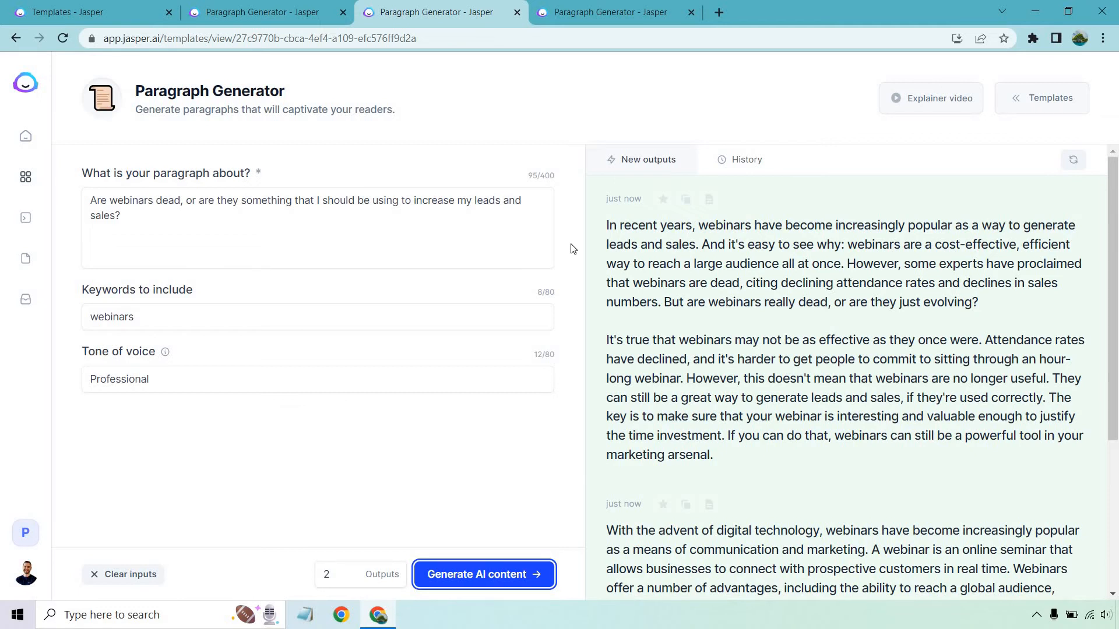
mouse_move(563, 352)
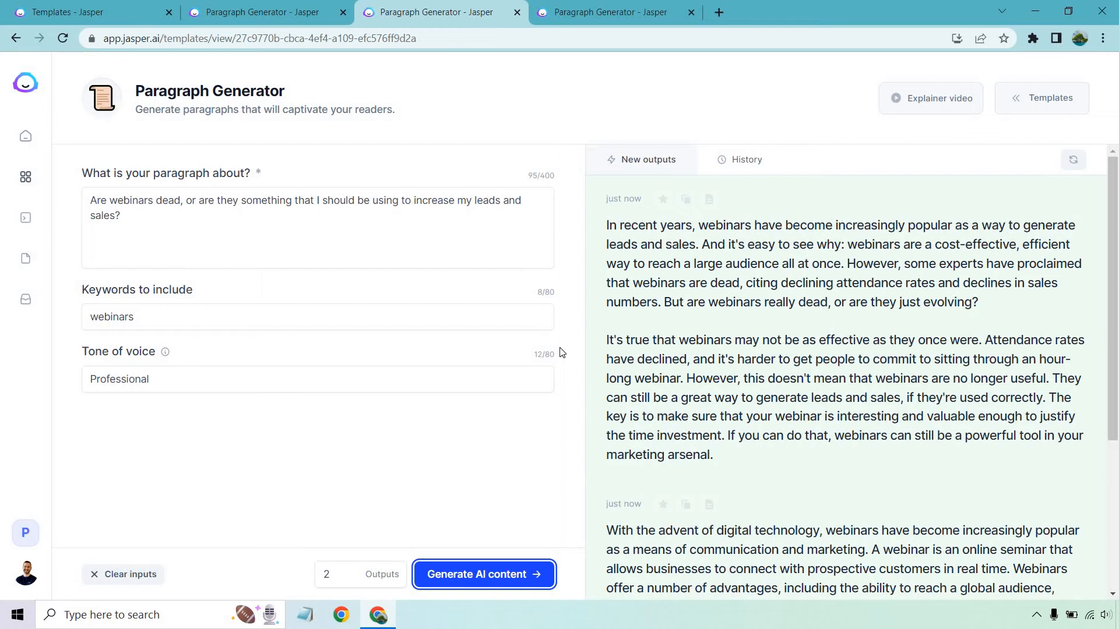
mouse_move(566, 372)
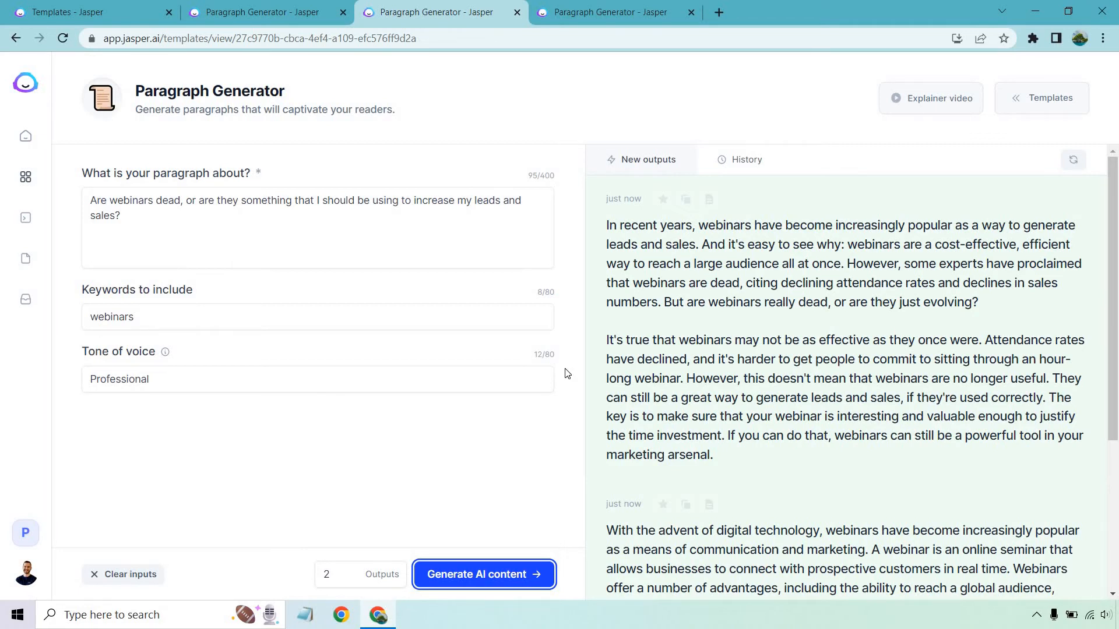
scroll(down, 3)
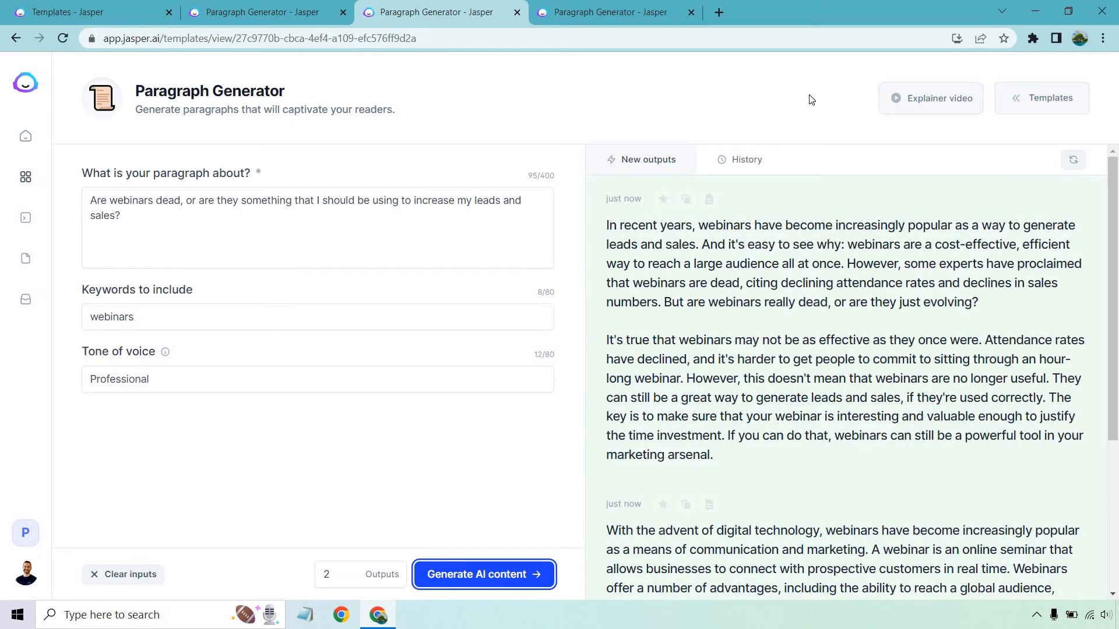
mouse_move(633, 65)
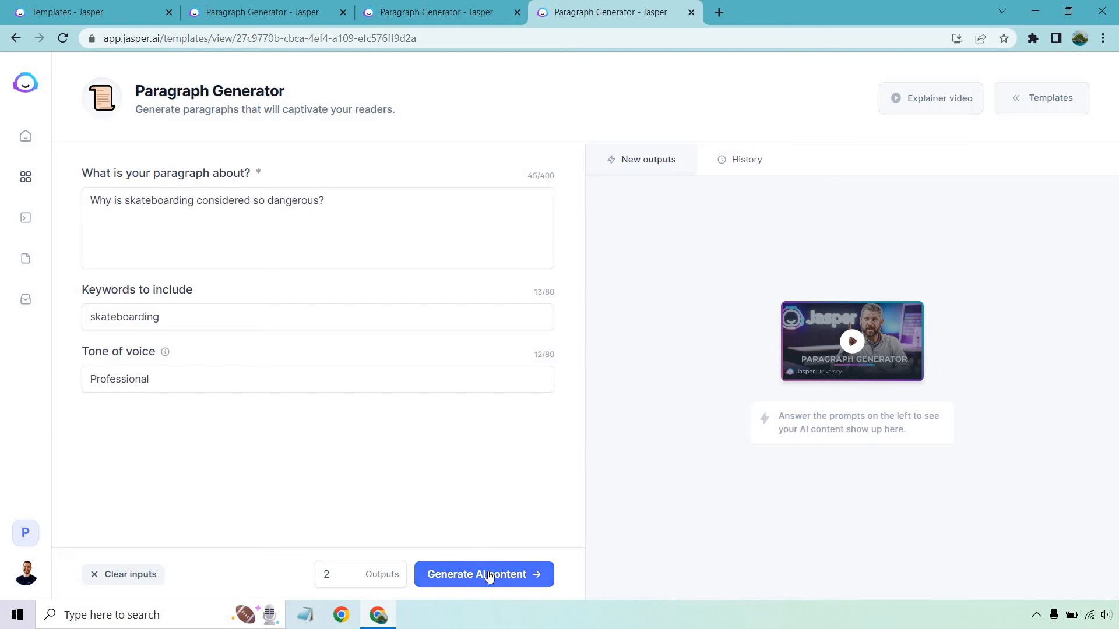
Start generating paragraphs on why skateboarding is considered so dangerous
click(483, 575)
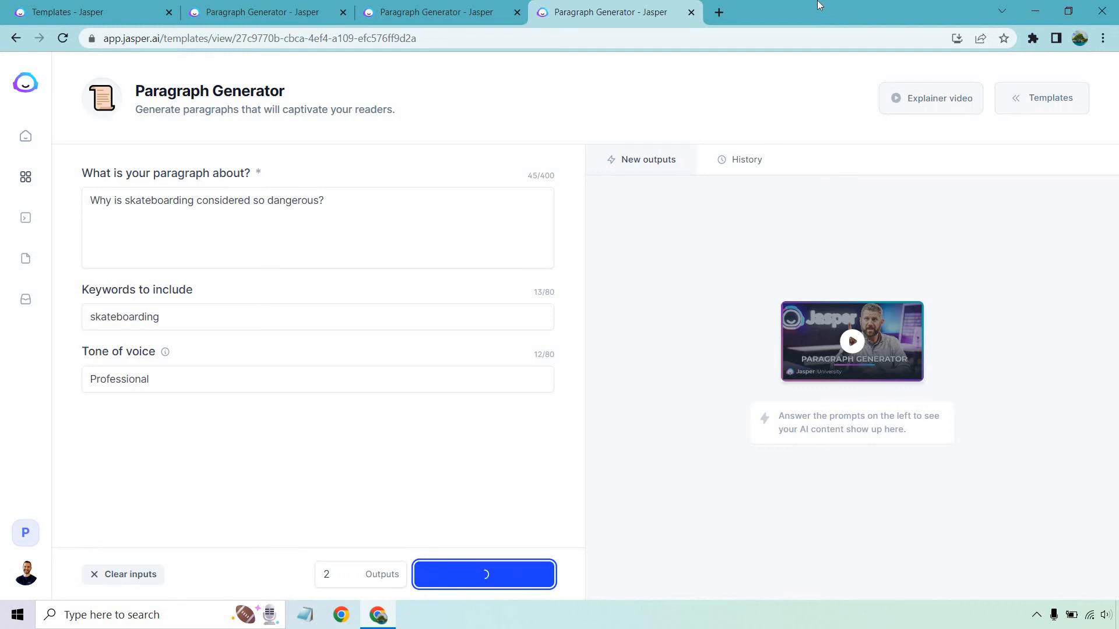
Read both skateboarding paragraphs covering instability, lack of brakes, traffic and tricks
click(483, 575)
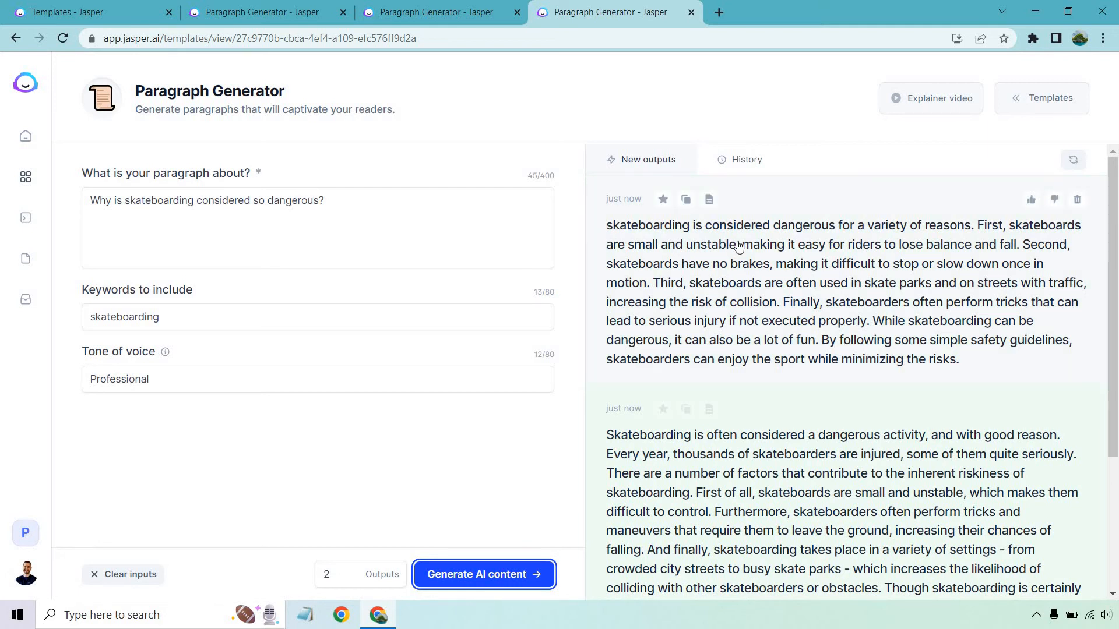
scroll(down, 3)
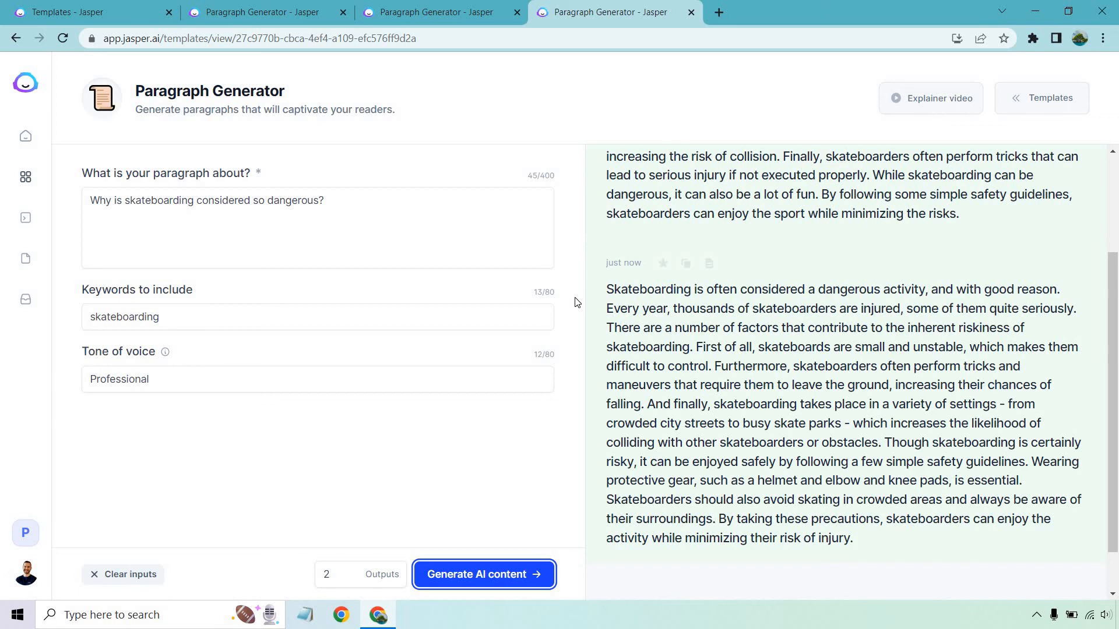
scroll(down, 3)
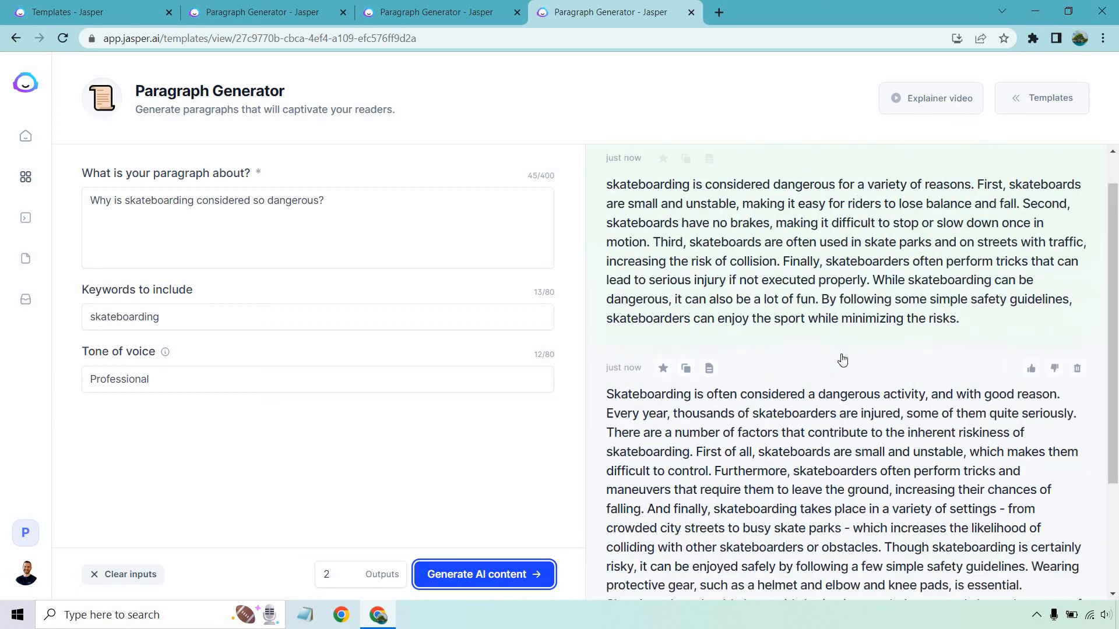